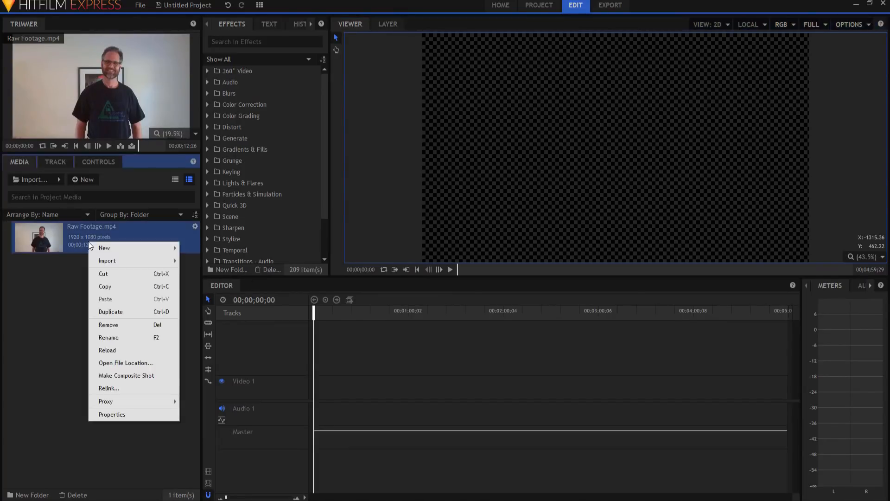
{"action": "mouse_move", "coordinate": [121, 378]}
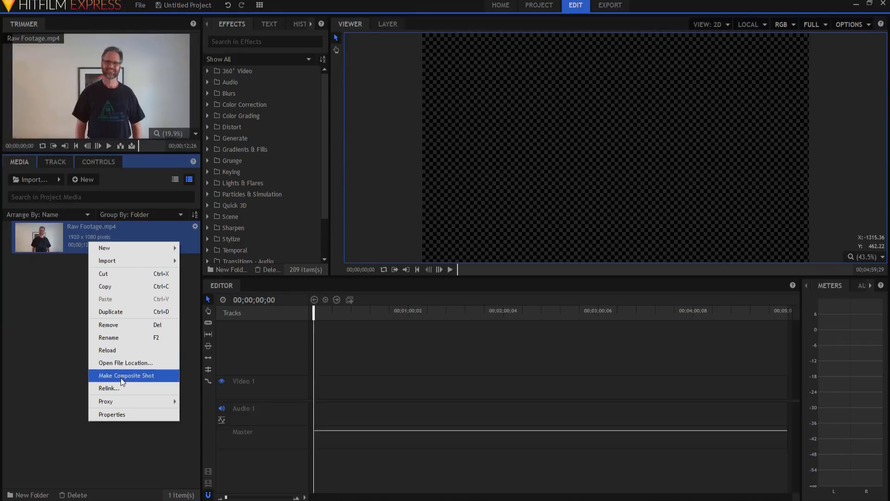
Make a composite shot from Raw Footage.mp4 and name it 'Draw in the Air'.
{"action": "left_click", "coordinate": [126, 376]}
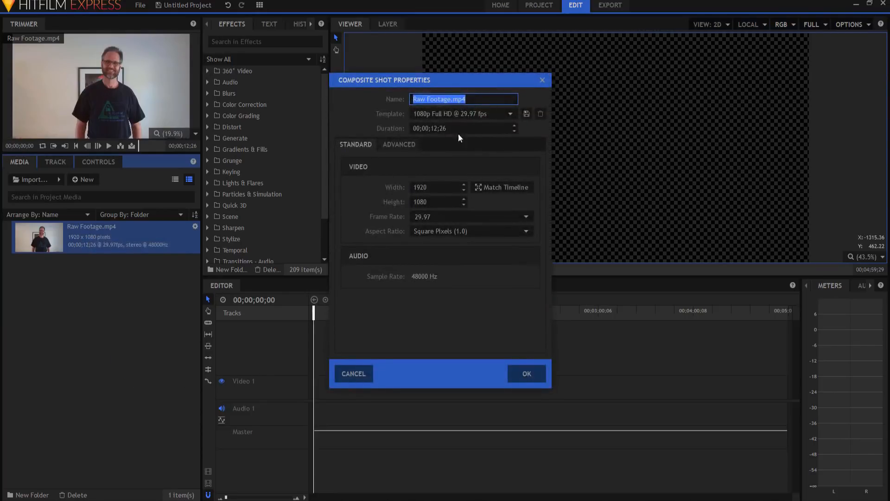
{"action": "mouse_move", "coordinate": [527, 374]}
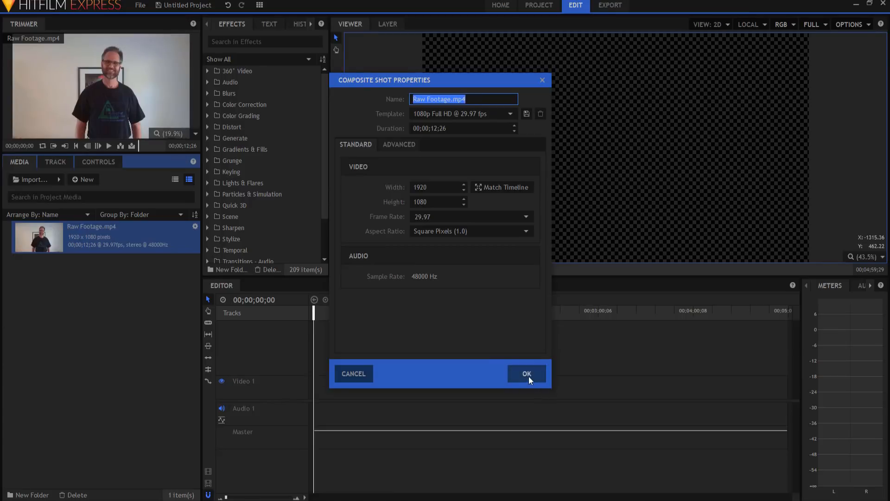
{"action": "left_click", "coordinate": [526, 374]}
{"action": "type", "text": "D"}
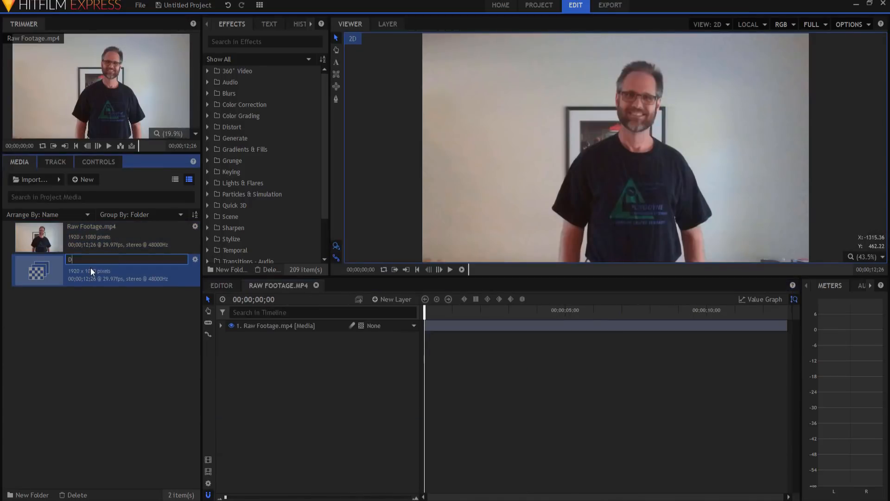
{"action": "type", "text": "raw in the Air"}
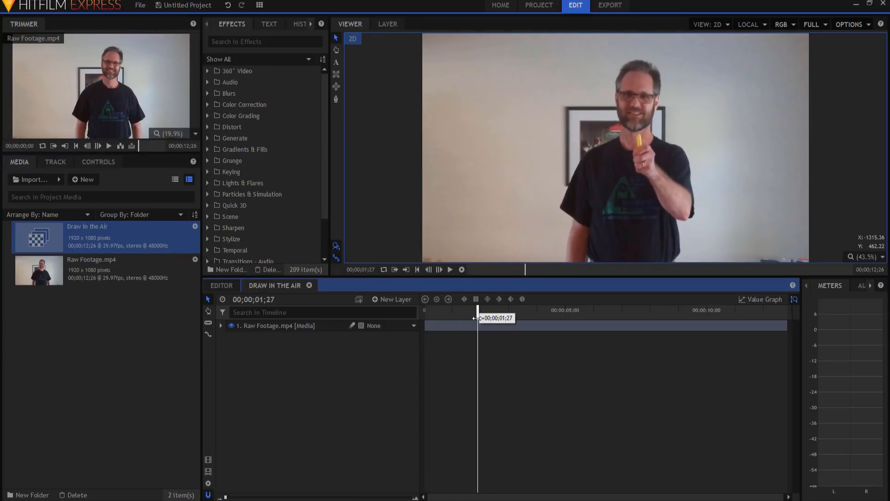
Add a new Point layer at 1;27 and rename it 'J'.
{"action": "left_click", "coordinate": [391, 300]}
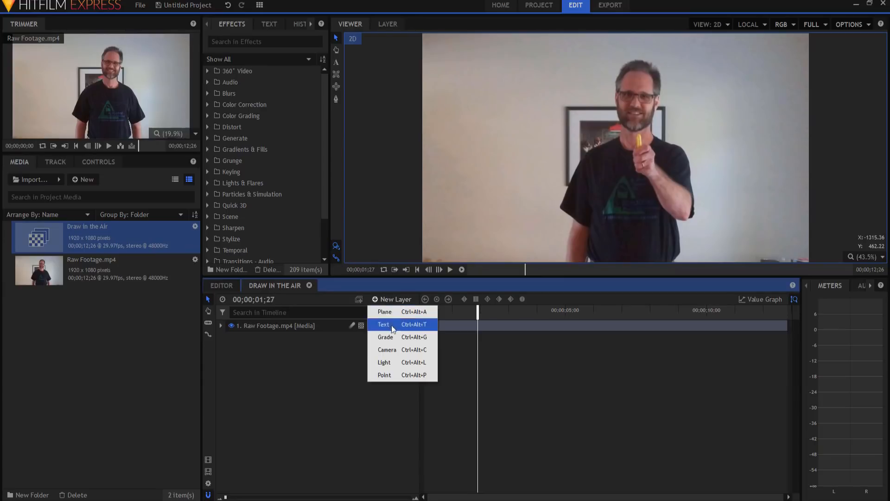
{"action": "left_click", "coordinate": [384, 375]}
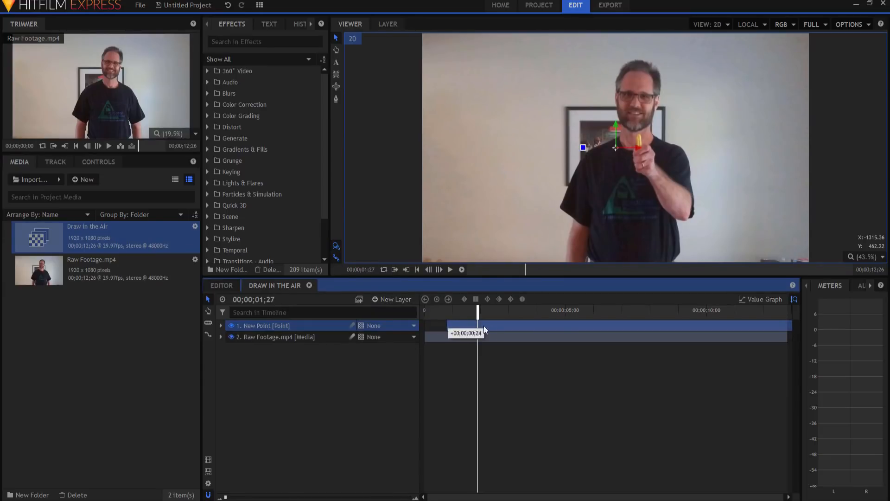
{"action": "double_click", "coordinate": [262, 326]}
{"action": "type", "text": "J"}
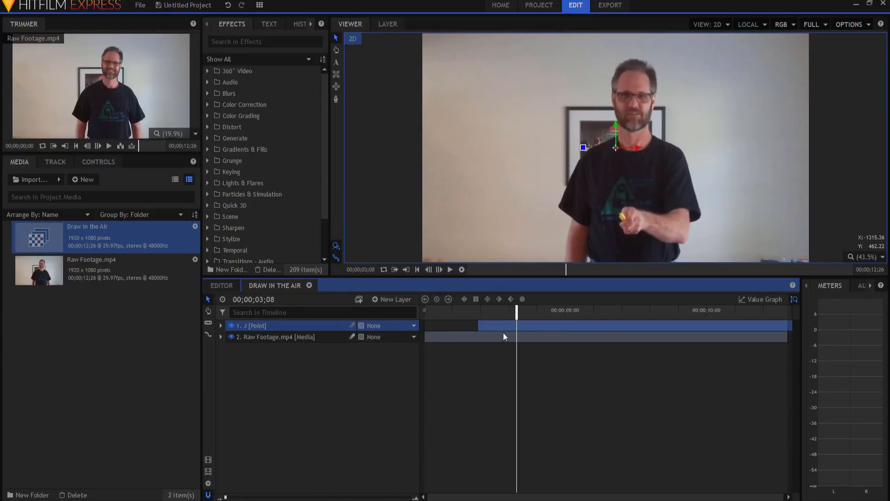
{"action": "left_click", "coordinate": [392, 299]}
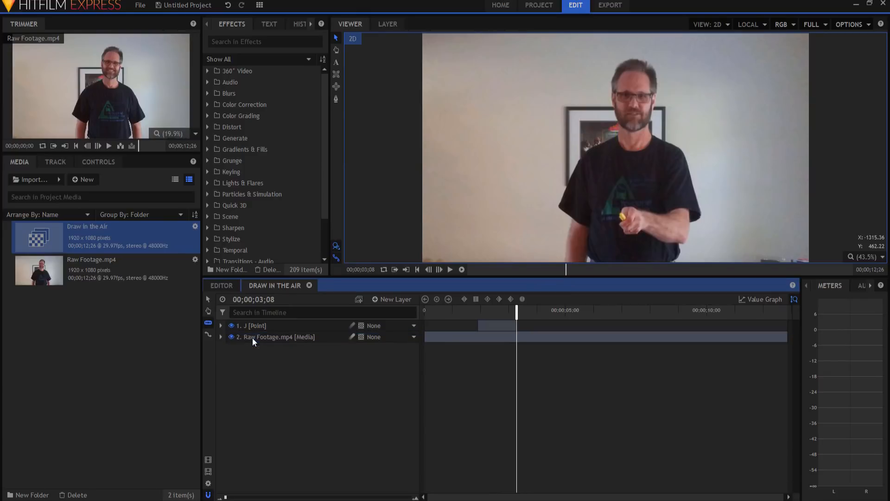
{"action": "mouse_move", "coordinate": [500, 320]}
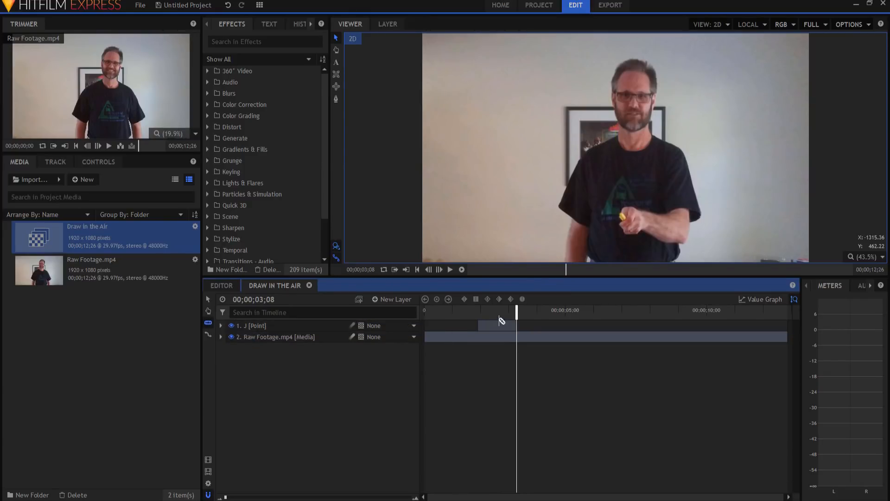
{"action": "mouse_move", "coordinate": [426, 310]}
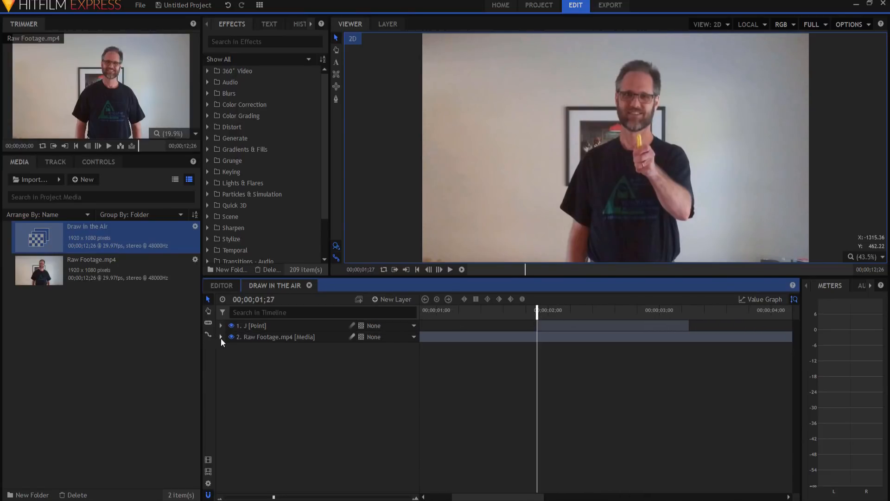
Add a tracker named 'J' on the Raw Footage.mp4 layer over the pen tip.
{"action": "left_click", "coordinate": [221, 336]}
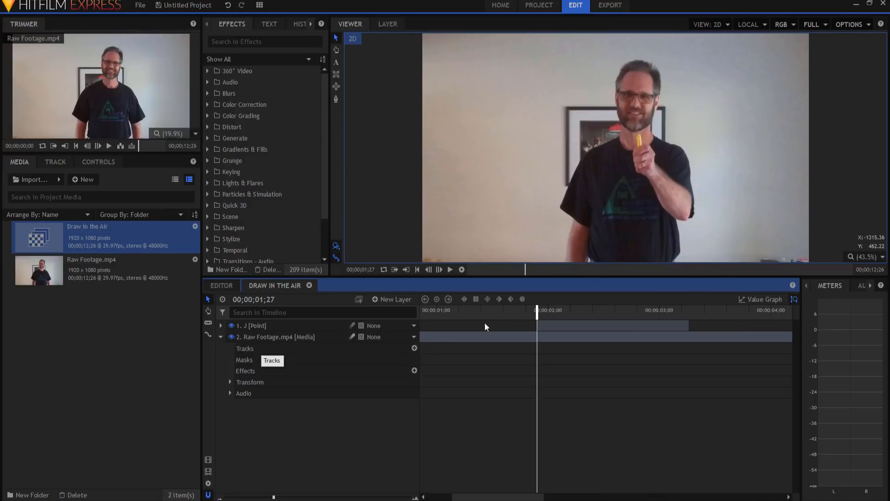
{"action": "mouse_move", "coordinate": [628, 158]}
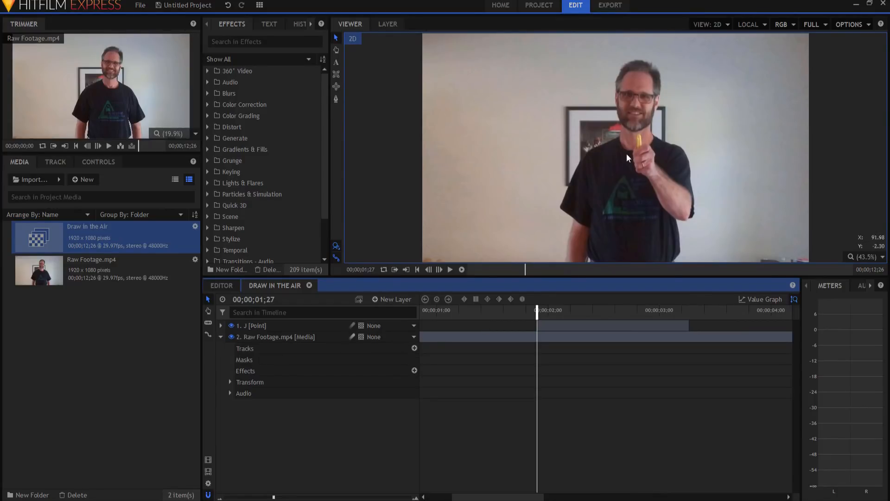
{"action": "mouse_move", "coordinate": [243, 341]}
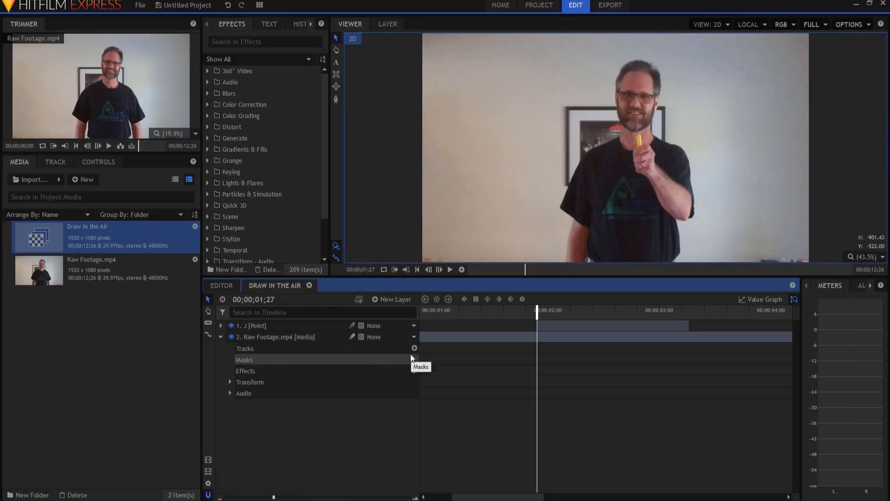
{"action": "left_click", "coordinate": [413, 348]}
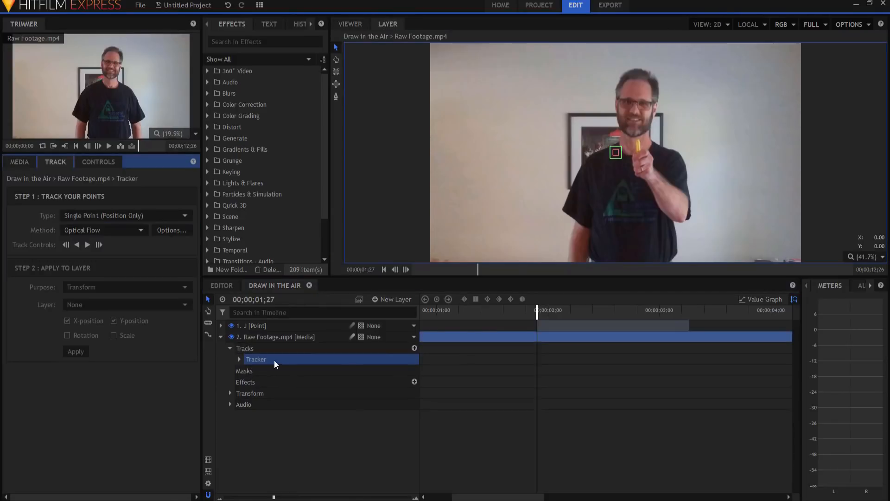
{"action": "double_click", "coordinate": [256, 359]}
{"action": "type", "text": "J"}
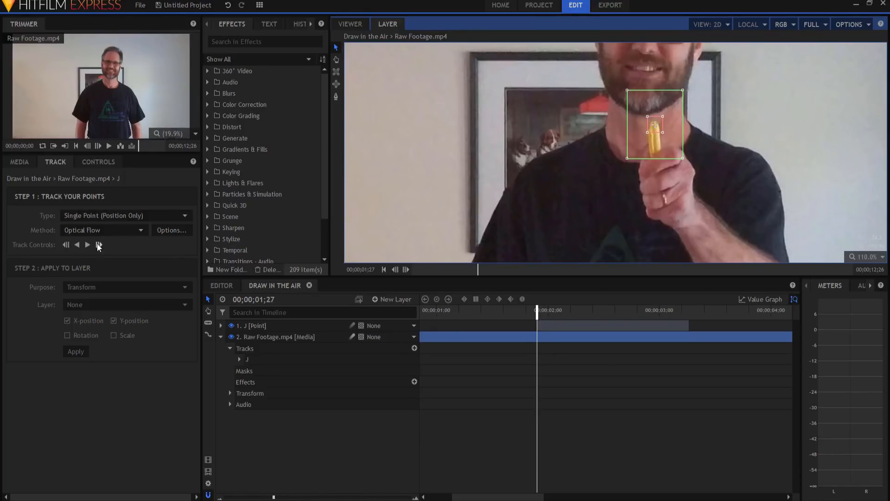
Step the J tracker forward frame by frame so its path follows the pen tip to about 2;15.
{"action": "left_click", "coordinate": [88, 245]}
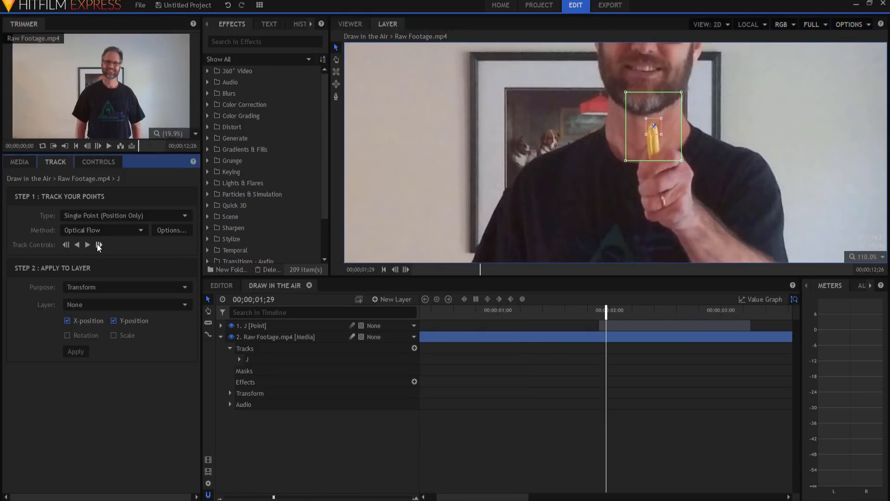
{"action": "left_click", "coordinate": [97, 245]}
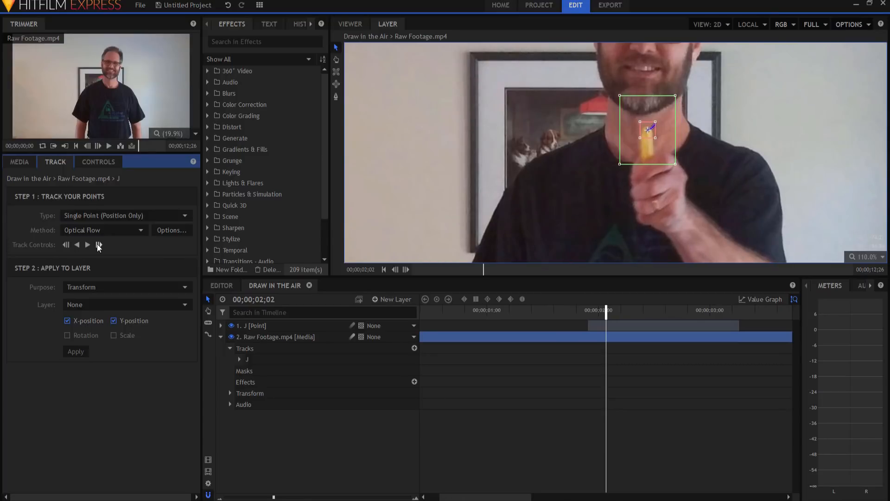
{"action": "left_click", "coordinate": [97, 245]}
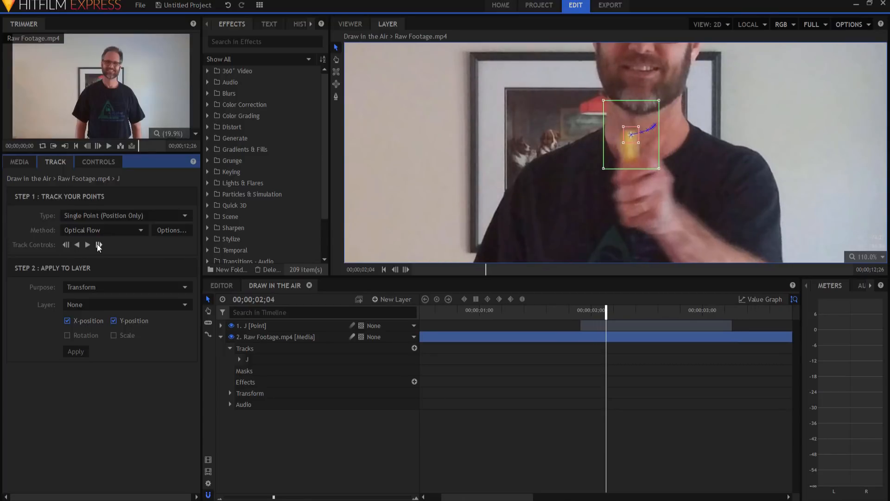
{"action": "left_click", "coordinate": [88, 245]}
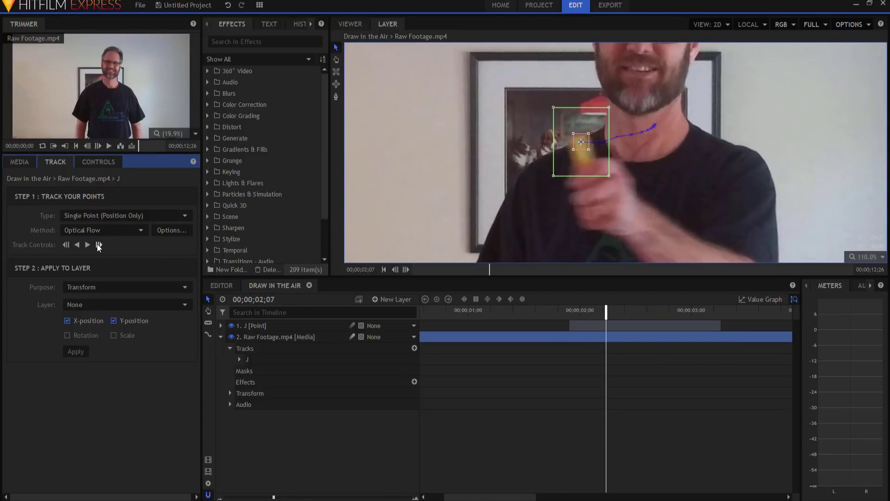
{"action": "left_click", "coordinate": [97, 245]}
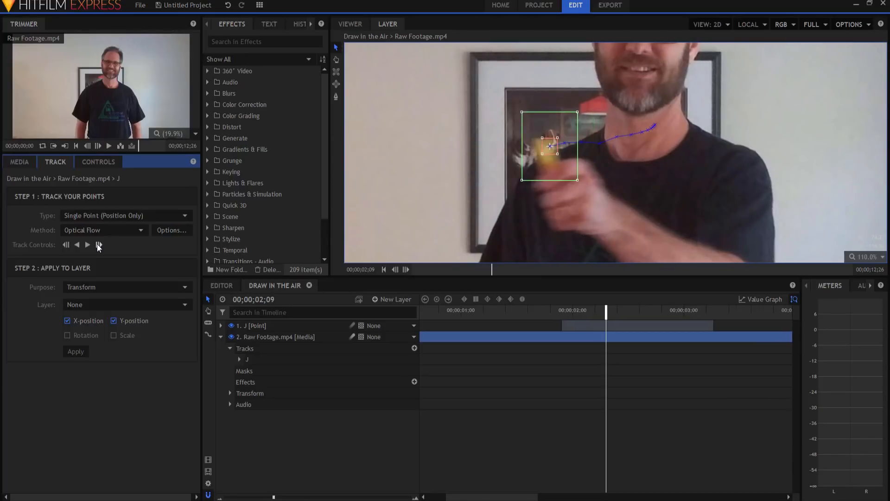
{"action": "left_click", "coordinate": [97, 245]}
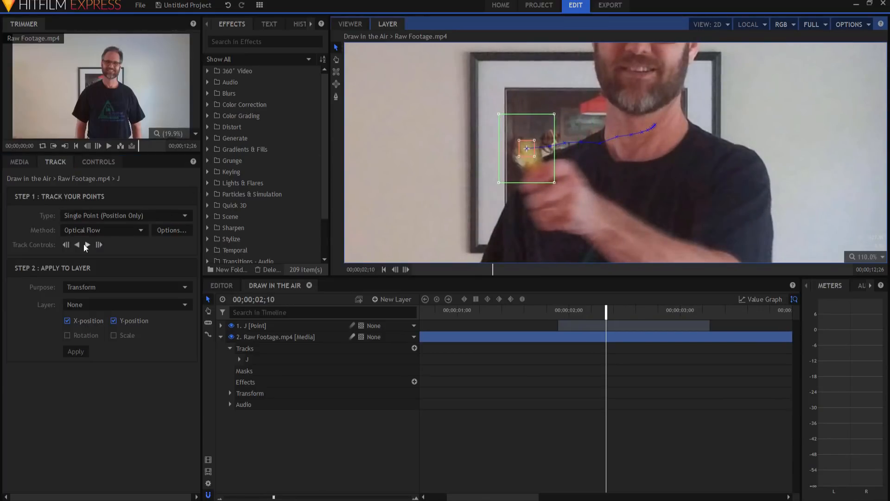
{"action": "left_click", "coordinate": [87, 245]}
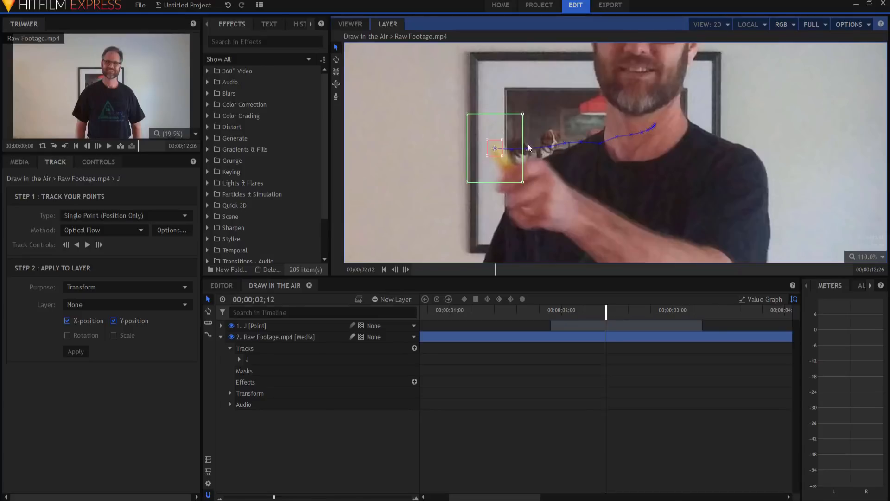
{"action": "left_click", "coordinate": [98, 245]}
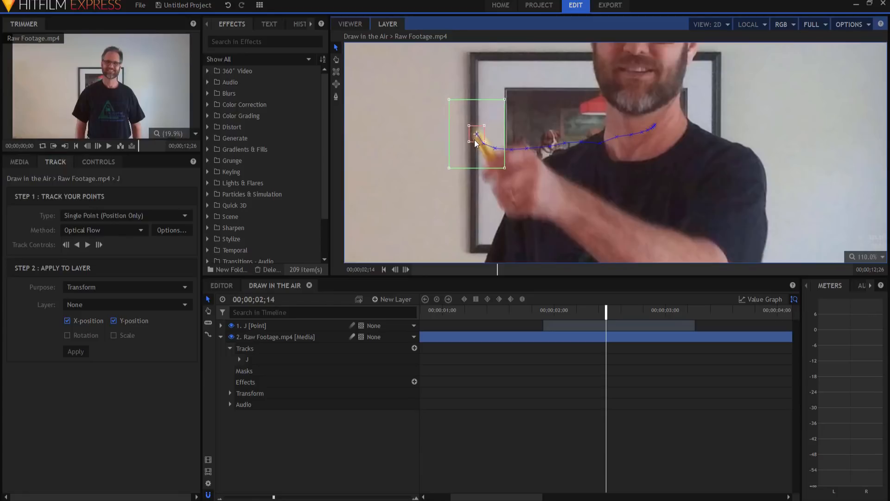
{"action": "left_click", "coordinate": [98, 244]}
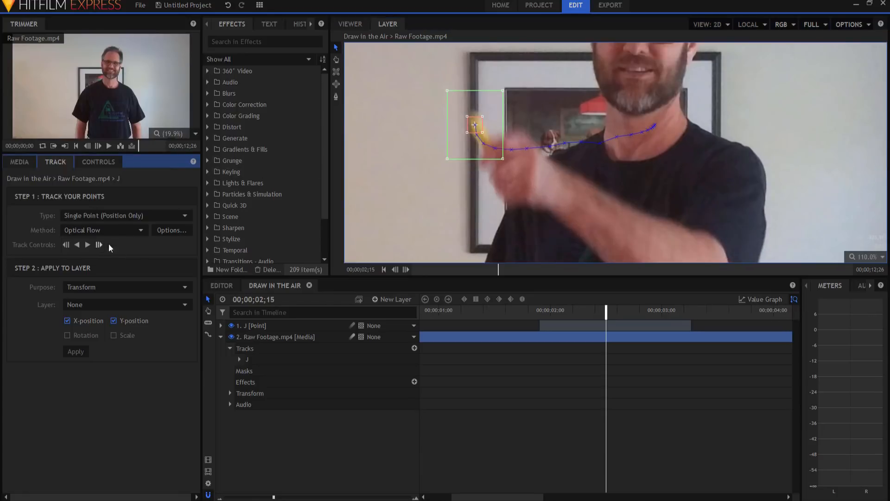
{"action": "mouse_move", "coordinate": [390, 239]}
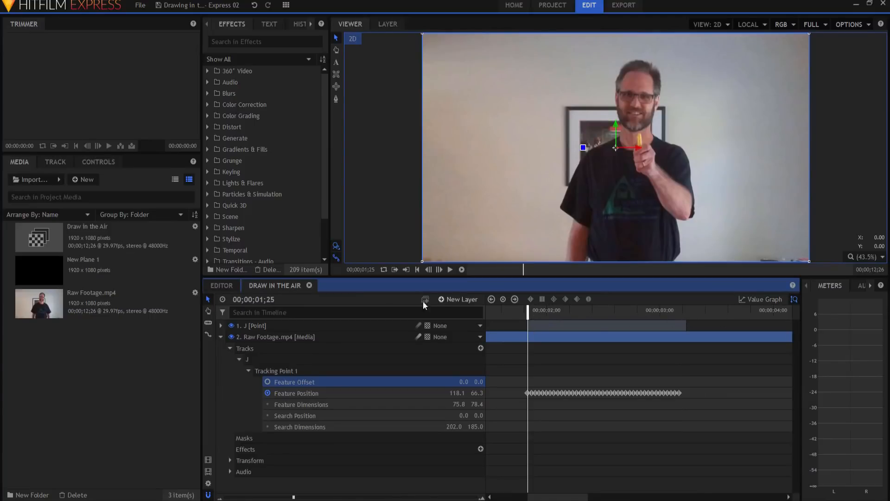
Apply Tracking Point 1 of the J track to layer '1. J' as X/Y position.
{"action": "left_click", "coordinate": [99, 162]}
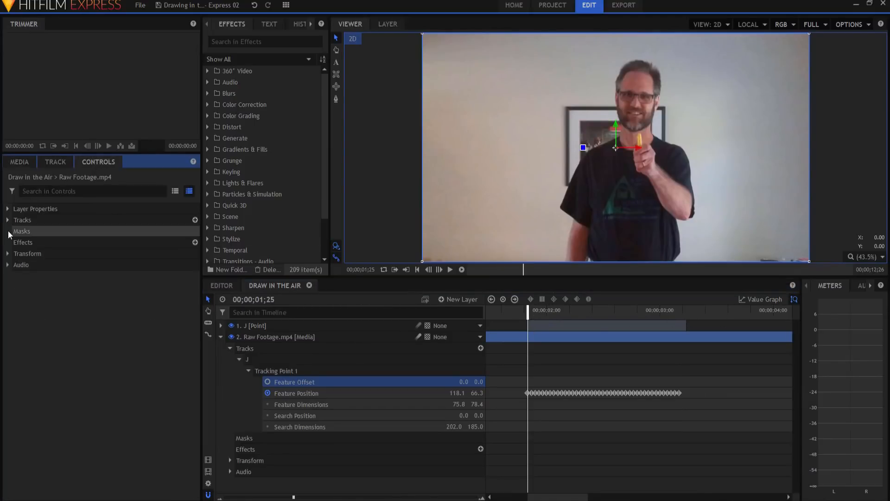
{"action": "left_click", "coordinate": [9, 220]}
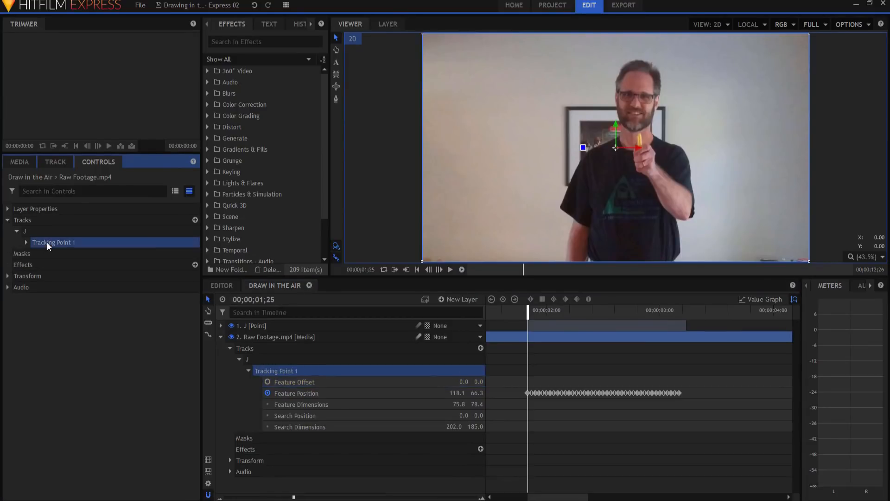
{"action": "left_click", "coordinate": [55, 162]}
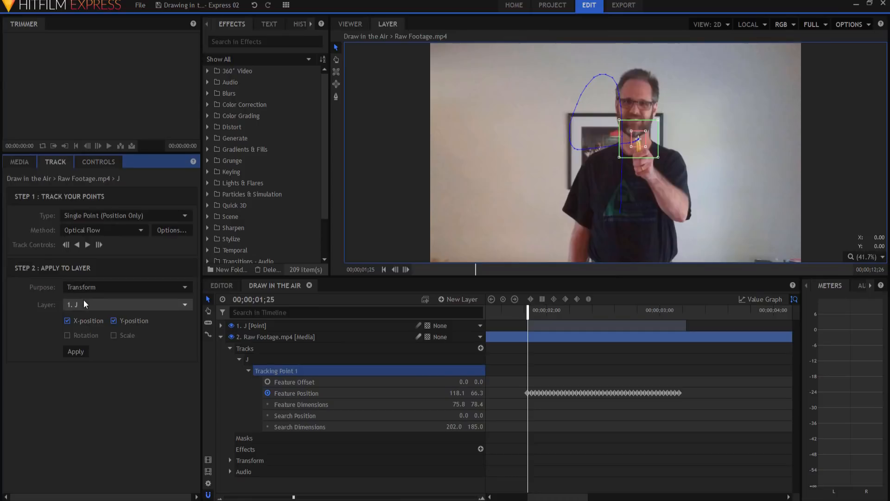
{"action": "mouse_move", "coordinate": [586, 325]}
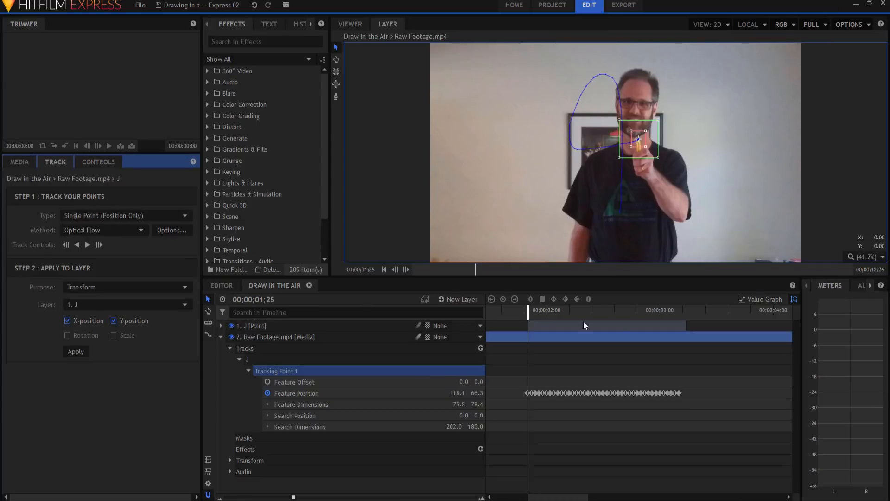
{"action": "left_click", "coordinate": [127, 305]}
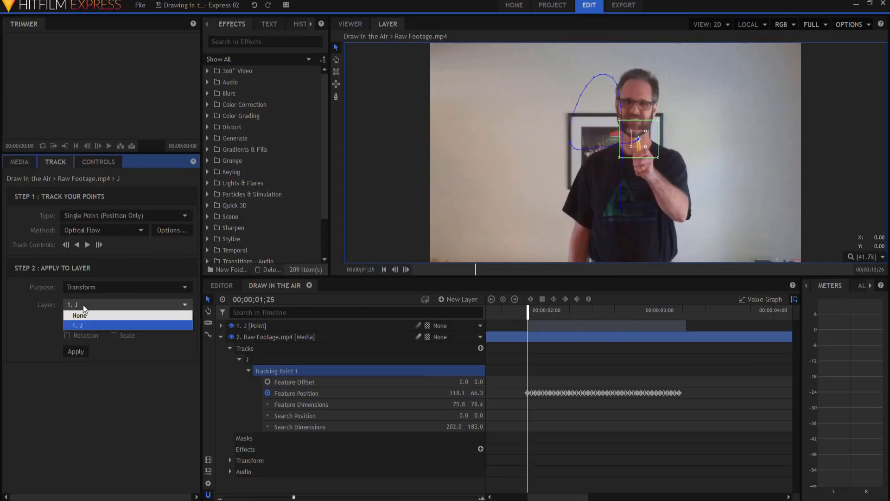
{"action": "left_click", "coordinate": [78, 324]}
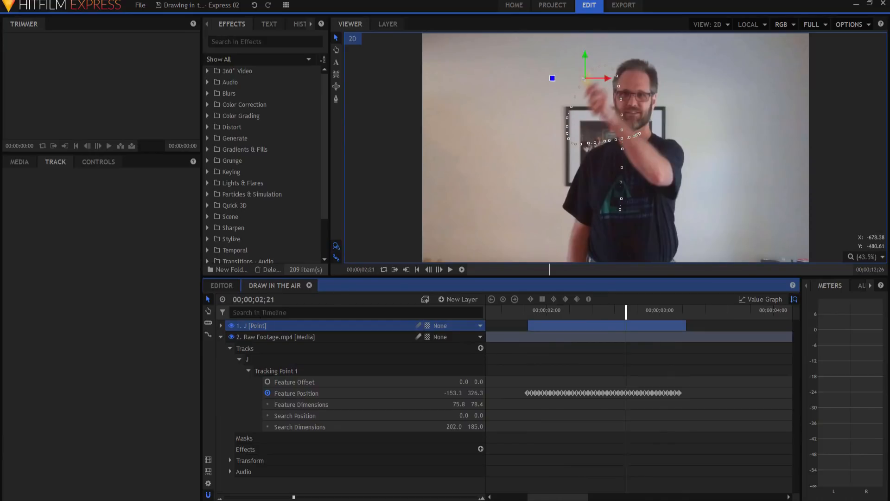
Create a full-size black plane layer 'New Plane 1' at the top of the timeline.
{"action": "left_click", "coordinate": [19, 161]}
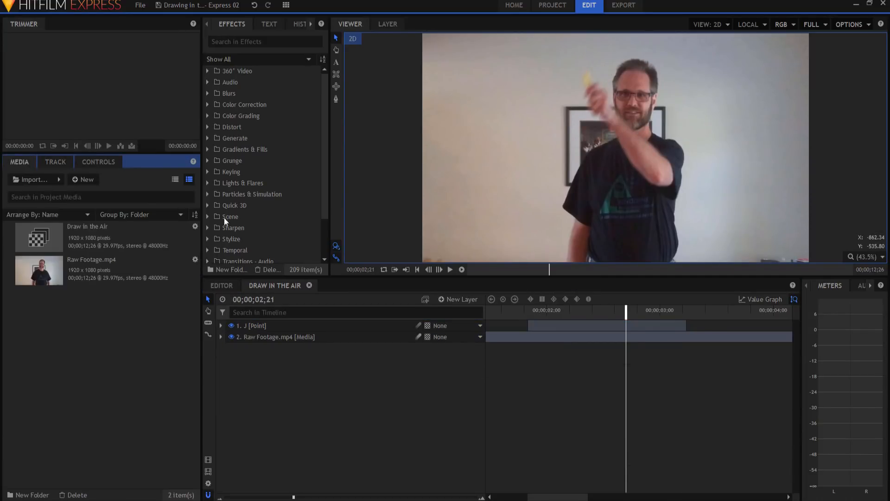
{"action": "left_click", "coordinate": [461, 300]}
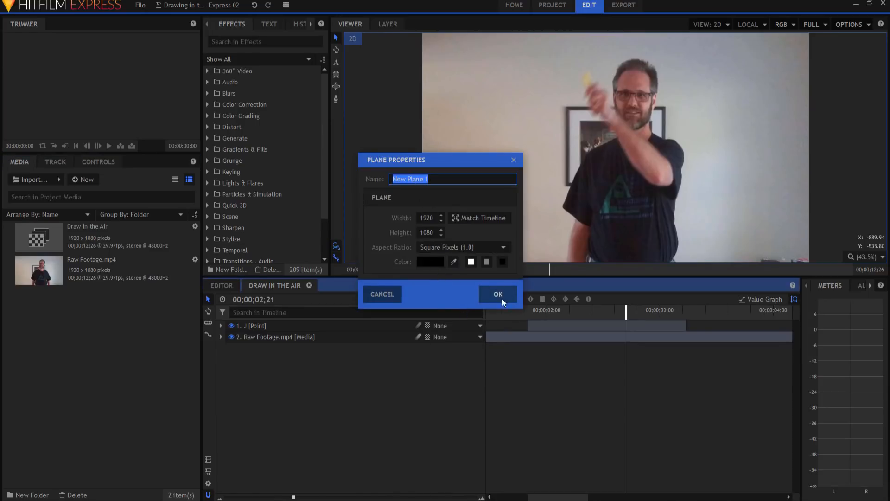
{"action": "left_click", "coordinate": [497, 295]}
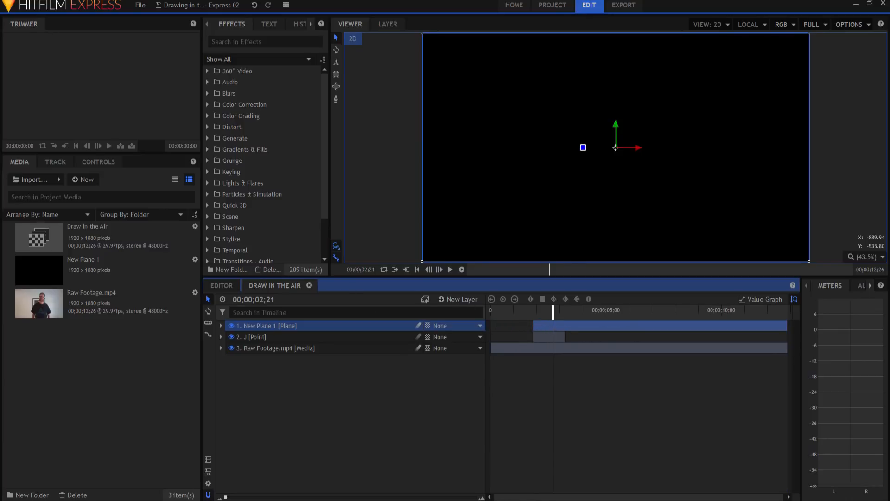
Rename the plane to 'J' and drop the Demult effect onto it.
{"action": "double_click", "coordinate": [269, 326]}
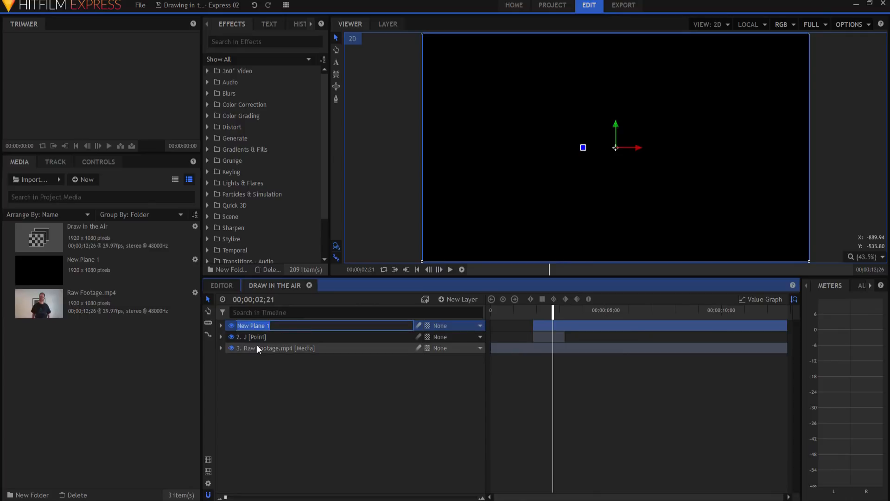
{"action": "key", "text": "Return"}
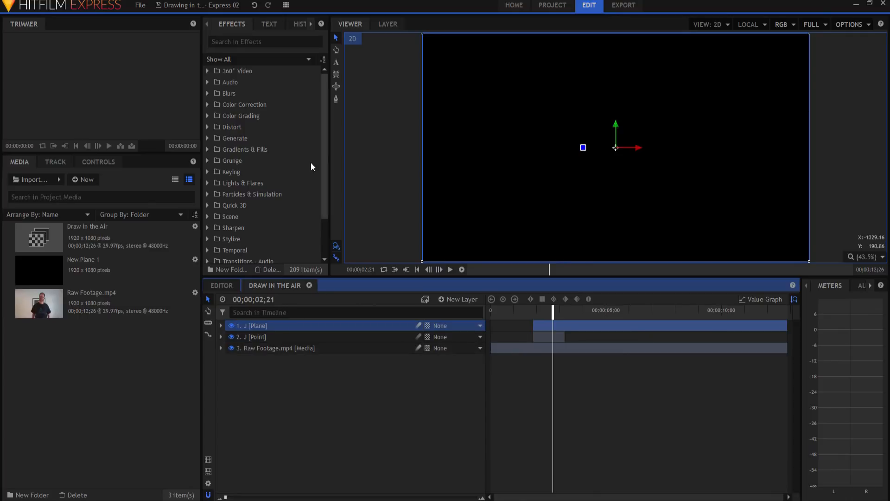
{"action": "type", "text": "dem"}
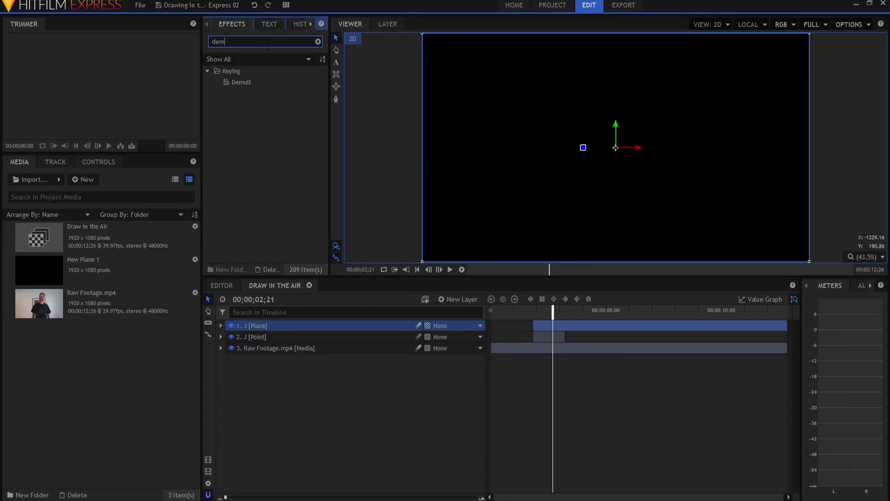
{"action": "left_click", "coordinate": [241, 82]}
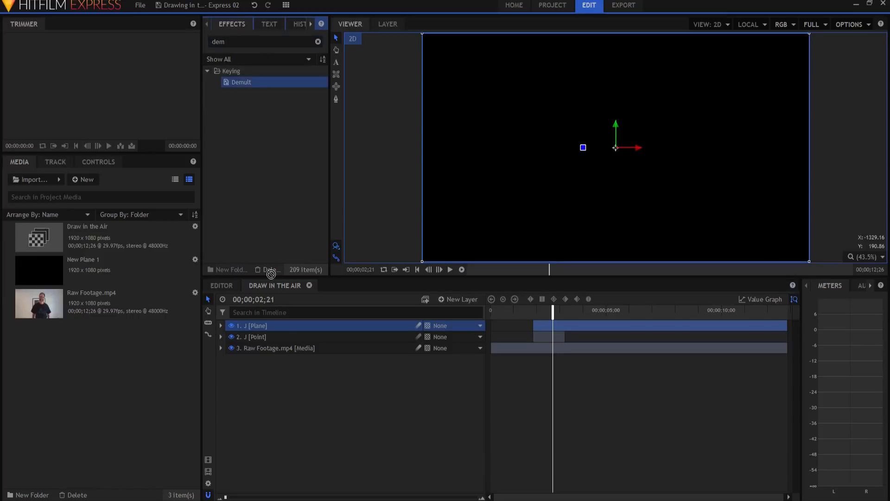
{"action": "left_click", "coordinate": [221, 325]}
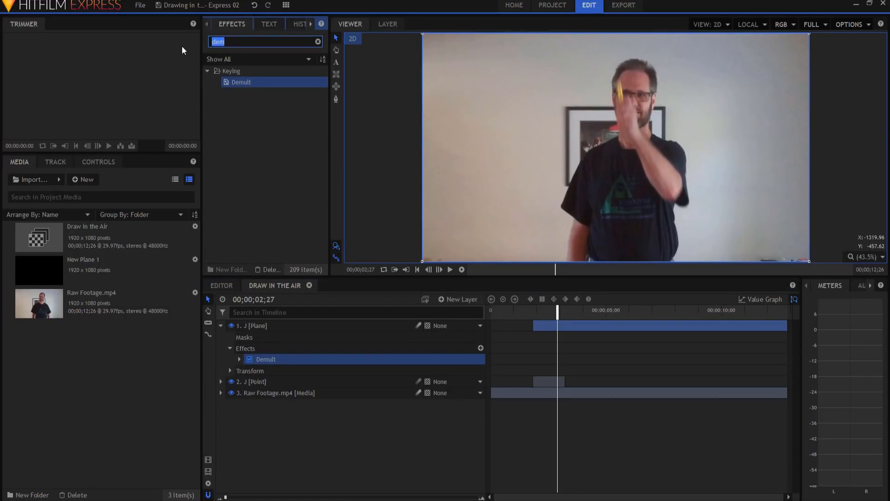
Add the Lightsword (2-Point Auto) effect to the J plane.
{"action": "type", "text": "lights"}
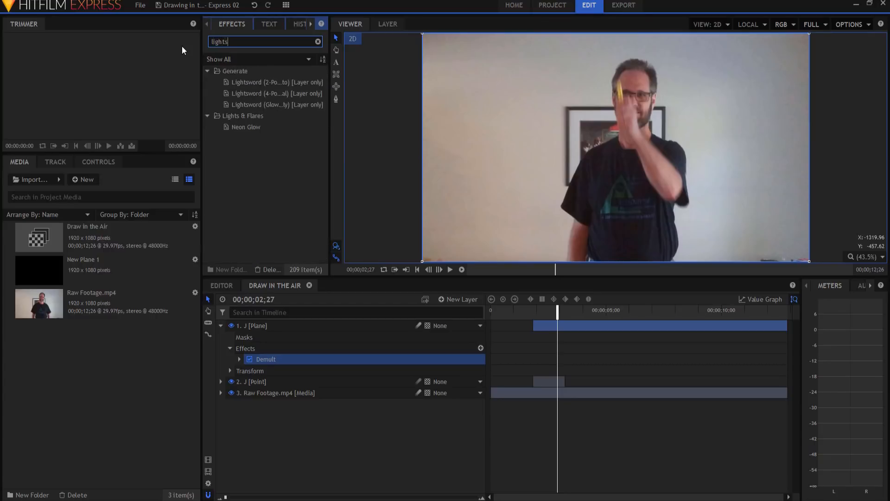
{"action": "left_click", "coordinate": [275, 82]}
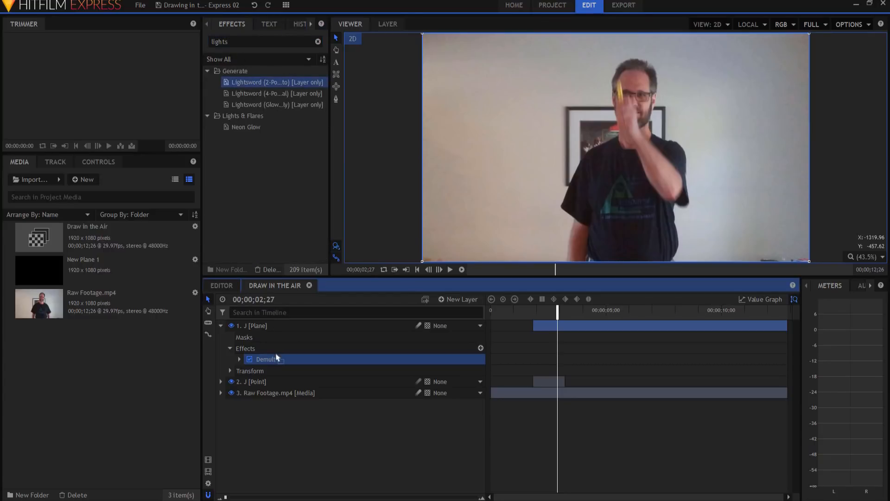
{"action": "double_click", "coordinate": [276, 82]}
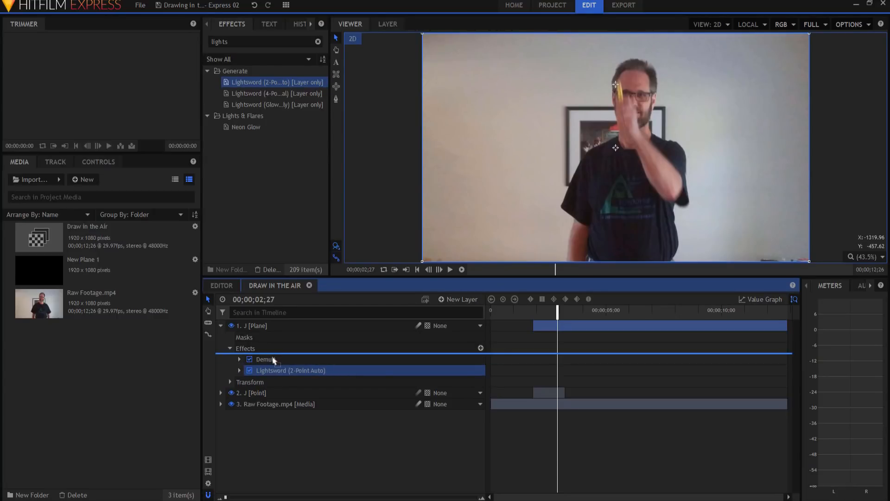
Parent both the Hilt and Tip positions to layer '2. J'.
{"action": "left_click", "coordinate": [239, 359]}
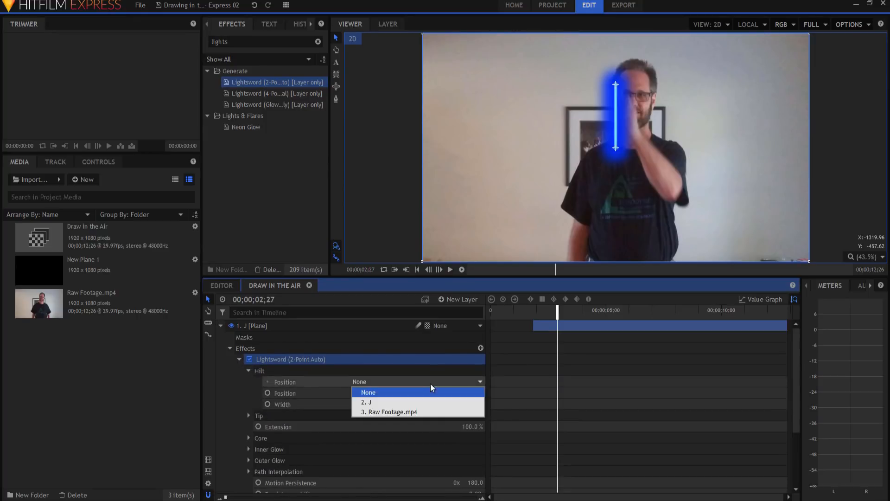
{"action": "left_click", "coordinate": [365, 402]}
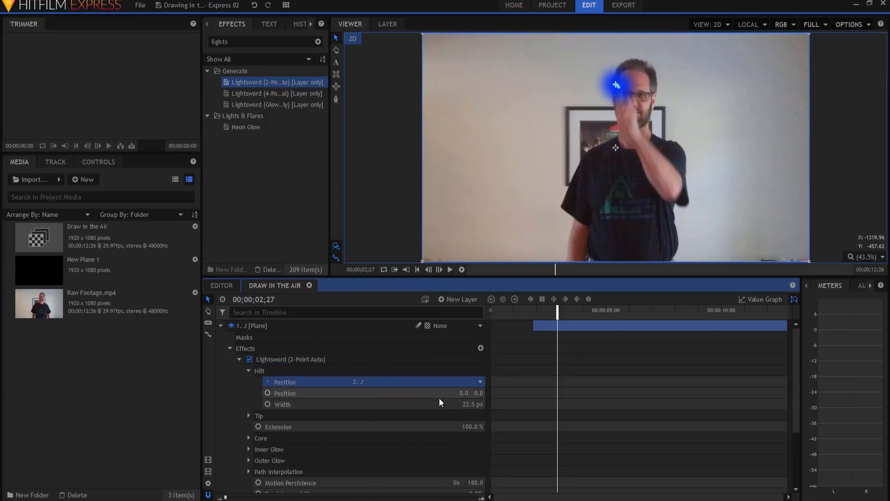
{"action": "left_click", "coordinate": [249, 416]}
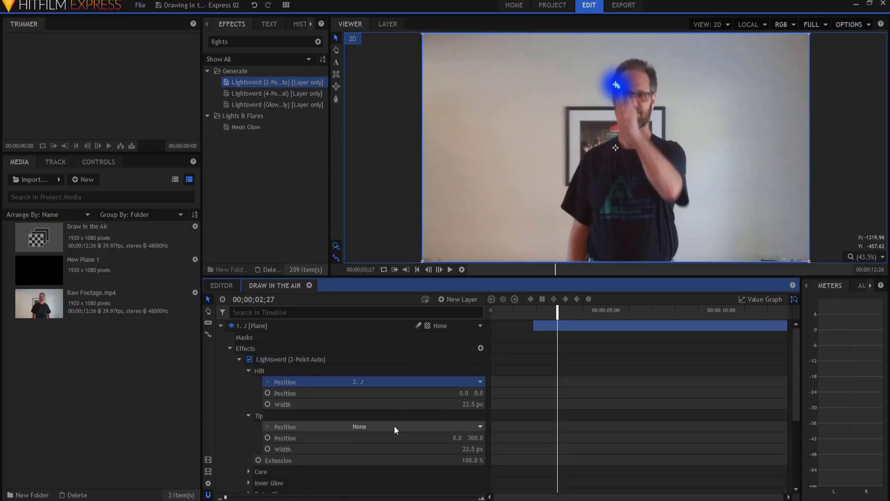
{"action": "left_click", "coordinate": [395, 426]}
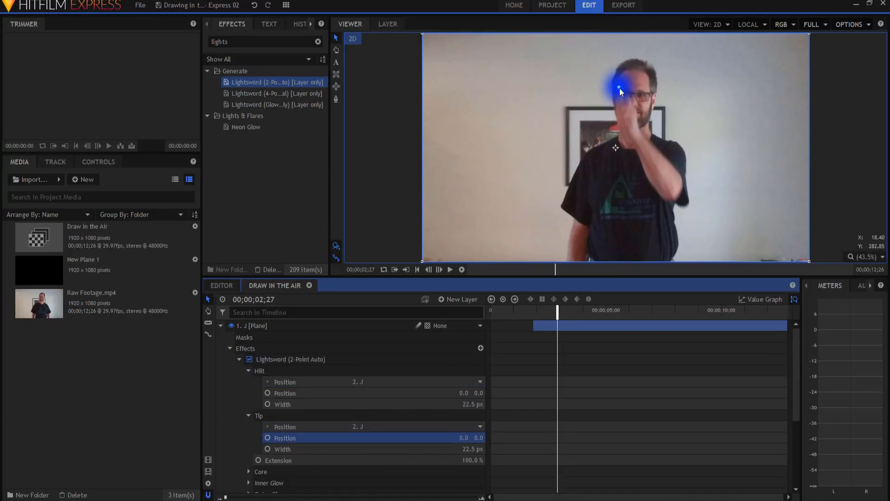
{"action": "mouse_move", "coordinate": [509, 350]}
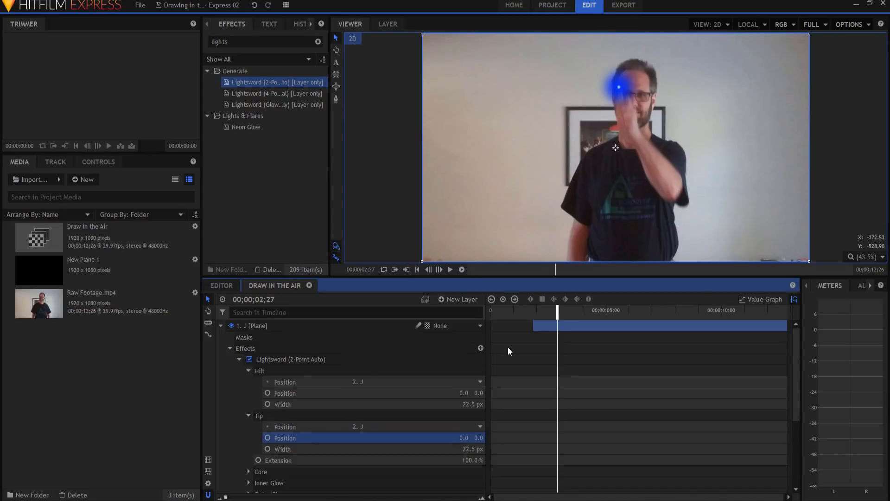
{"action": "mouse_move", "coordinate": [463, 401]}
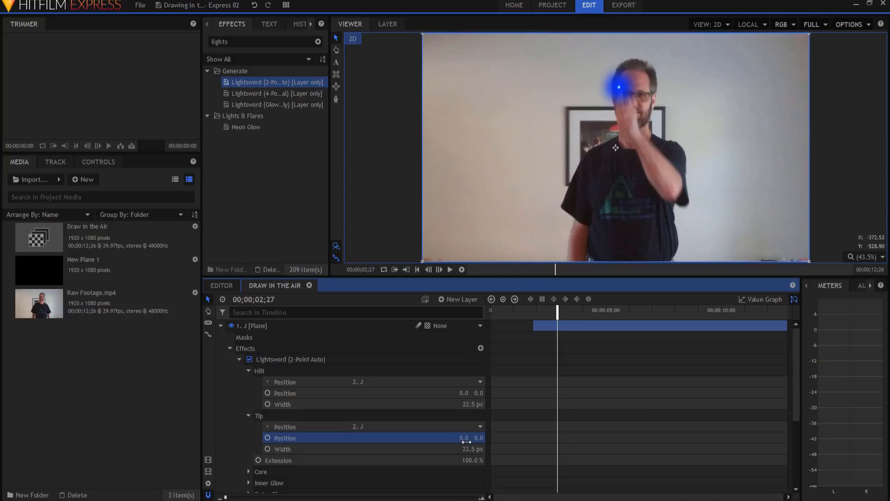
Set the core colour to purple (170,0,255), feather 0%, stability 100 and inner glow width 0 px.
{"action": "left_click", "coordinate": [249, 371]}
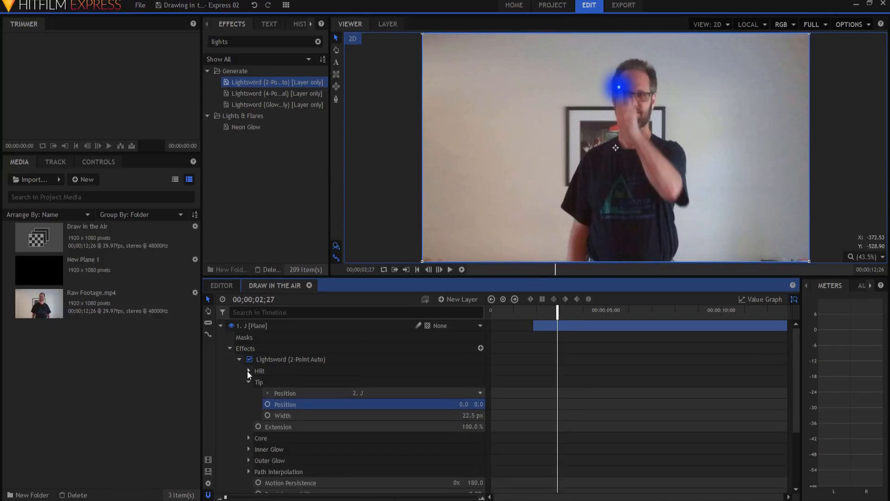
{"action": "left_click", "coordinate": [249, 405]}
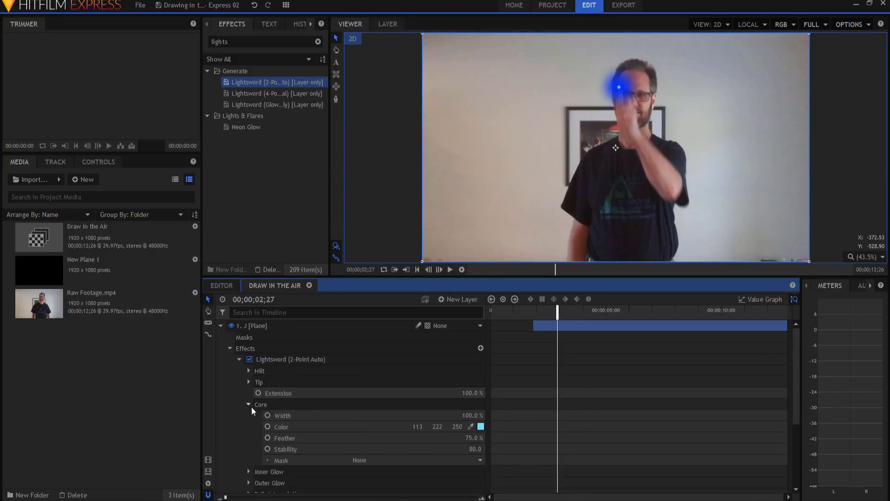
{"action": "left_click", "coordinate": [481, 426]}
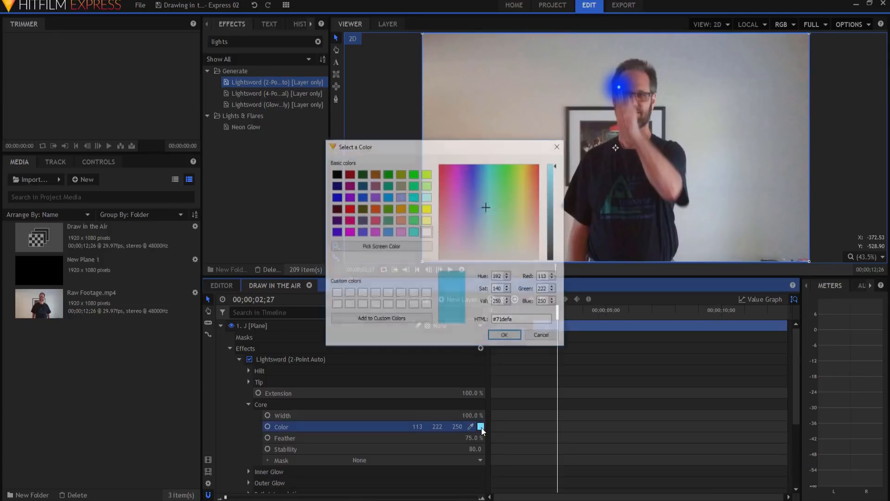
{"action": "left_click", "coordinate": [503, 335]}
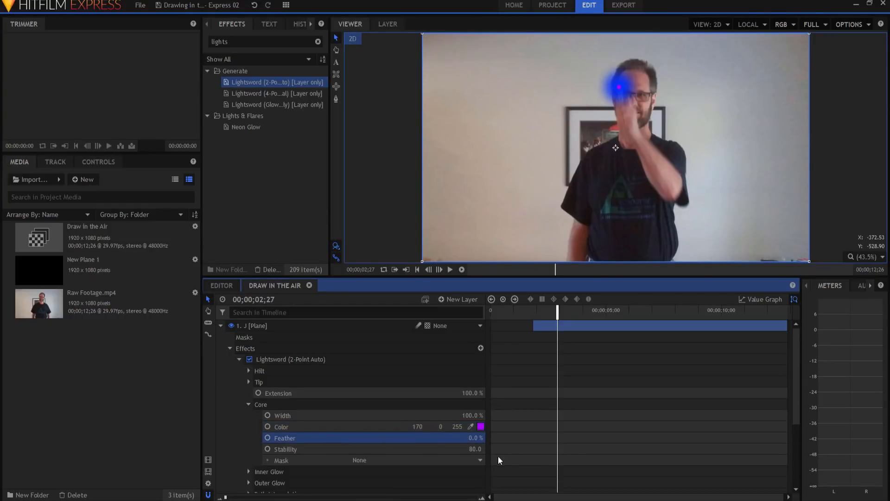
{"action": "left_click", "coordinate": [284, 449]}
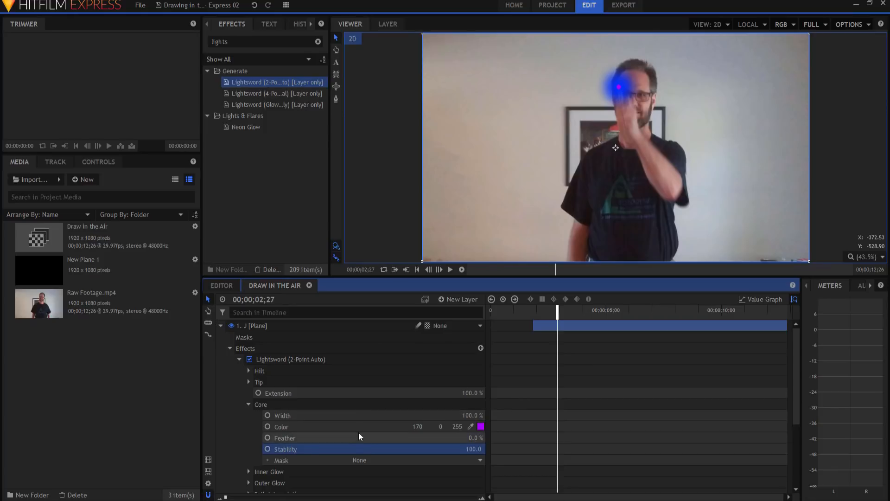
{"action": "scroll", "scroll_direction": "down", "scroll_amount": 3}
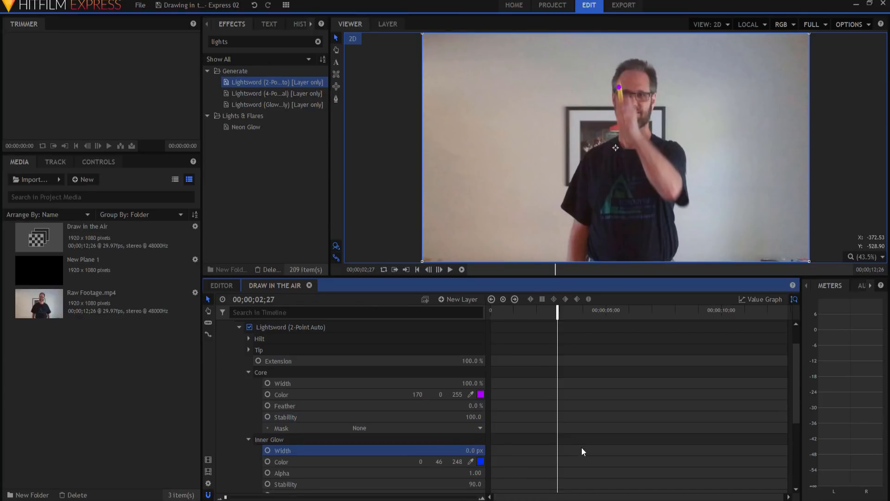
{"action": "left_click", "coordinate": [248, 438]}
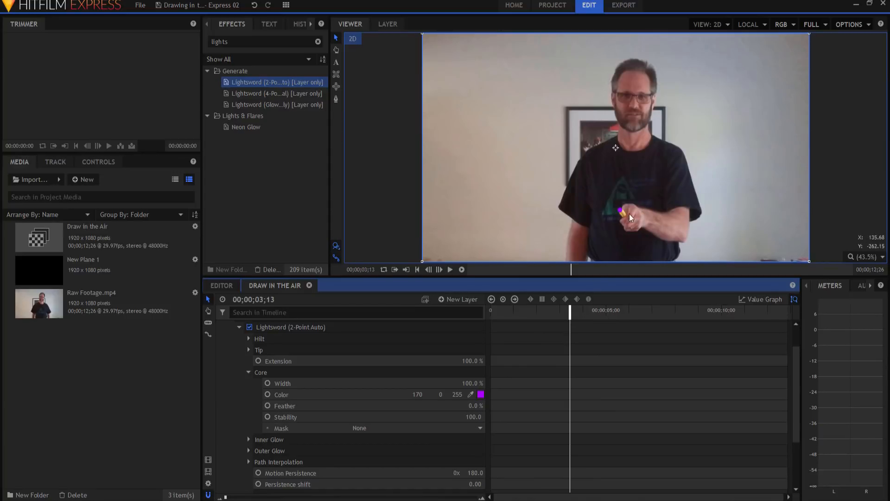
{"action": "mouse_move", "coordinate": [292, 440]}
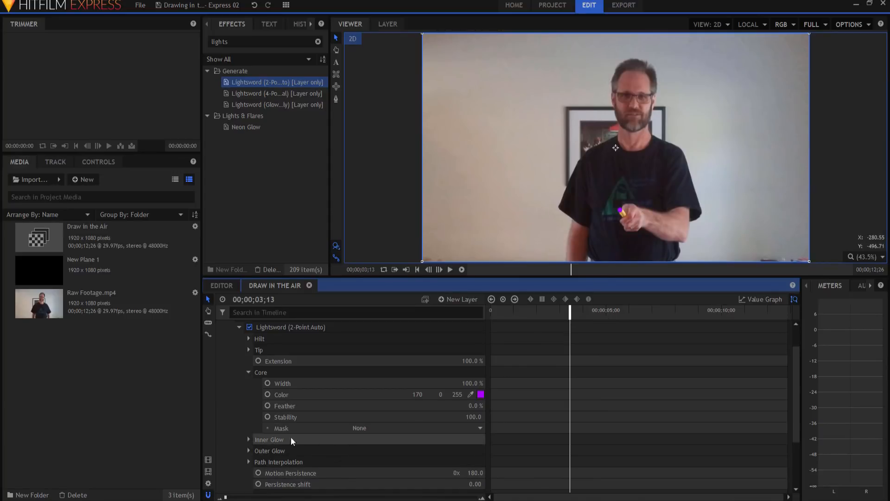
Review Auto Scale Persistence: motion persistence 180, Auto Scale off, thresholds 1.00.
{"action": "left_click", "coordinate": [248, 372]}
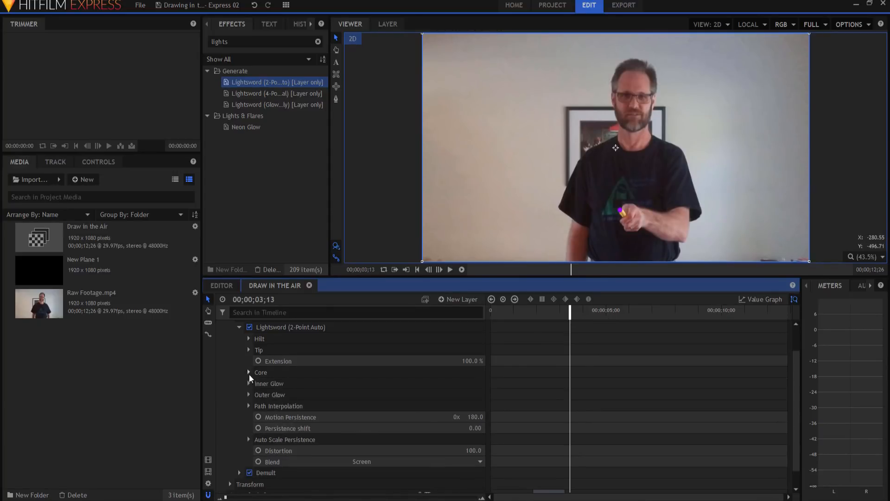
{"action": "scroll", "scroll_direction": "down", "scroll_amount": 3}
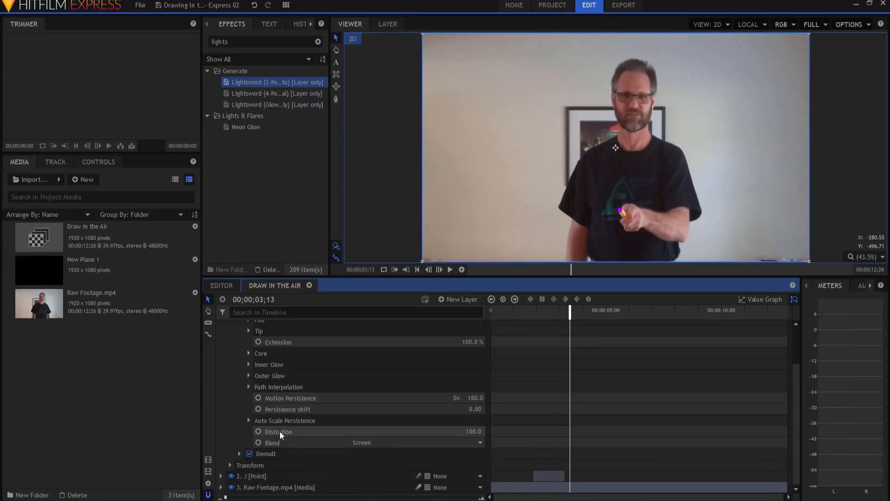
{"action": "left_click", "coordinate": [249, 420]}
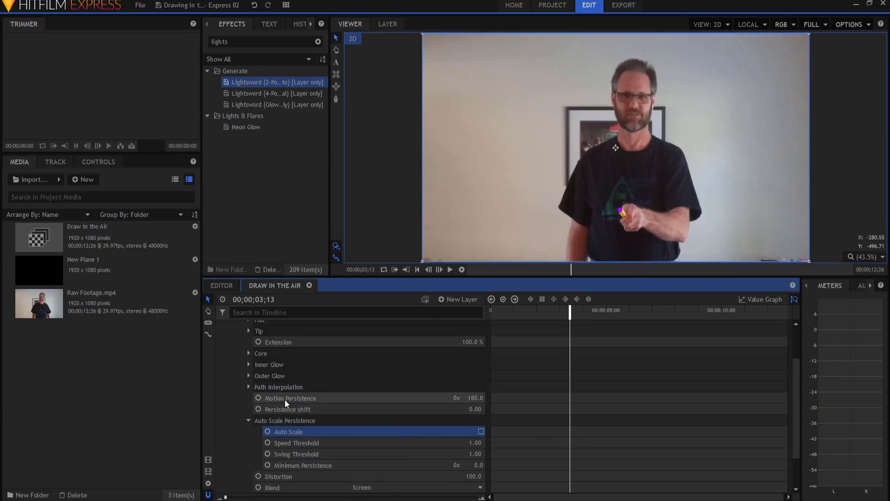
{"action": "mouse_move", "coordinate": [564, 299]}
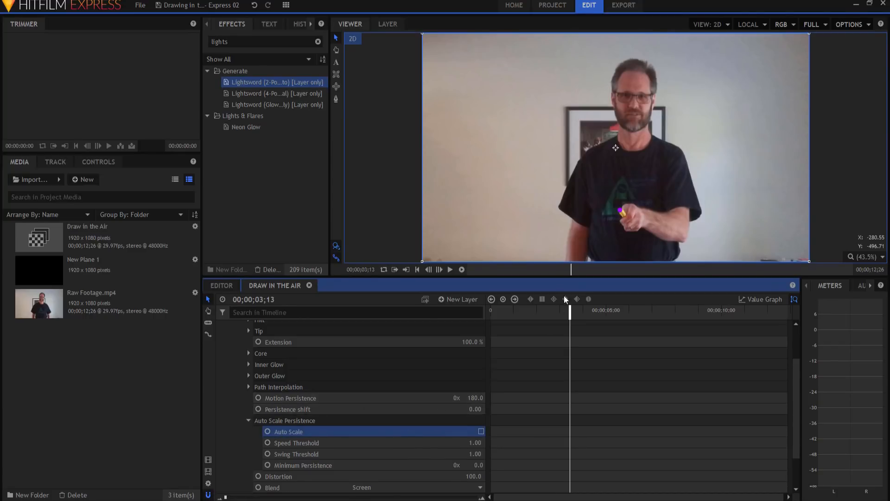
{"action": "mouse_move", "coordinate": [554, 367]}
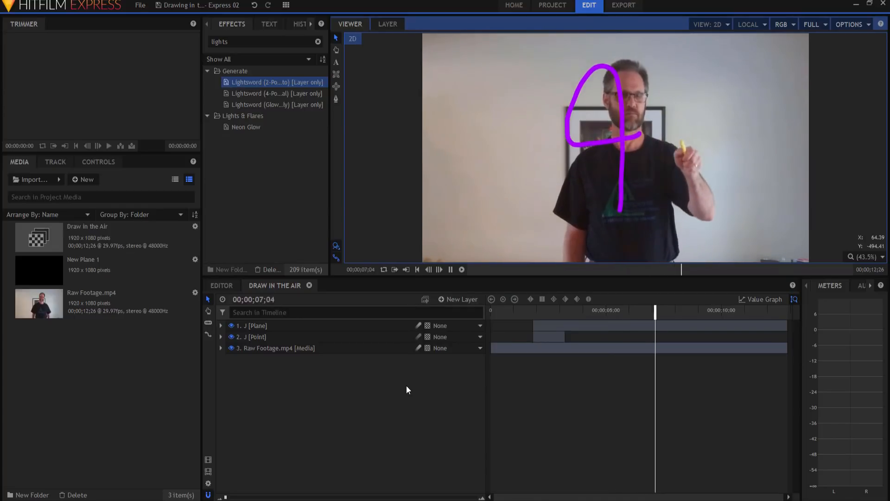
Select the layer to duplicate for the orange A and green Y strokes.
{"action": "left_click", "coordinate": [698, 310]}
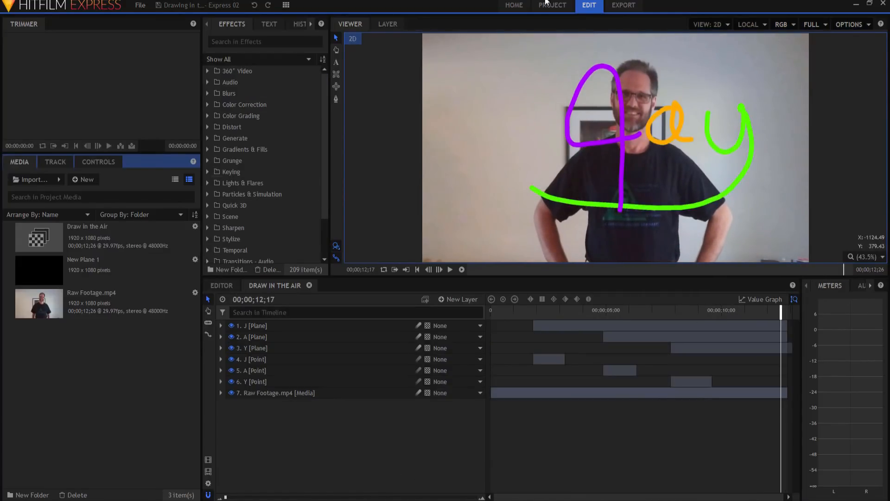
{"action": "mouse_move", "coordinate": [688, 140]}
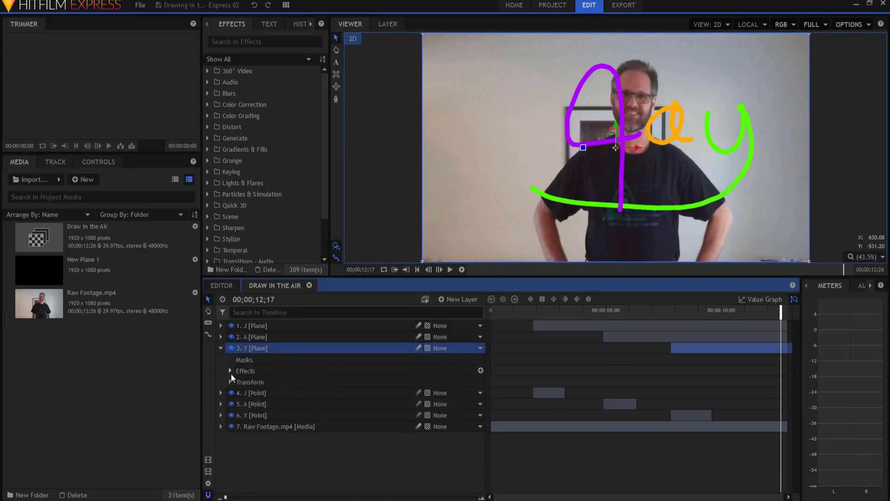
Expand the Y plane's Lightsword Inner Glow and set its width to 44 px in blue.
{"action": "left_click", "coordinate": [230, 371]}
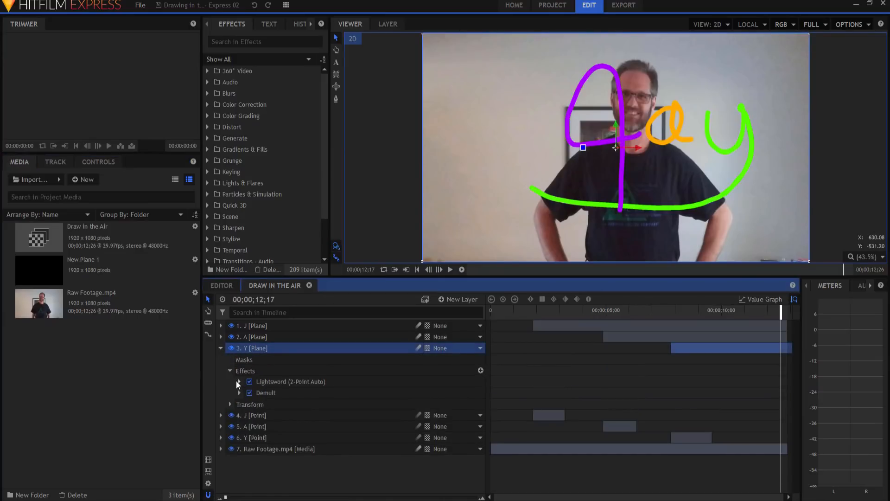
{"action": "left_click", "coordinate": [238, 381]}
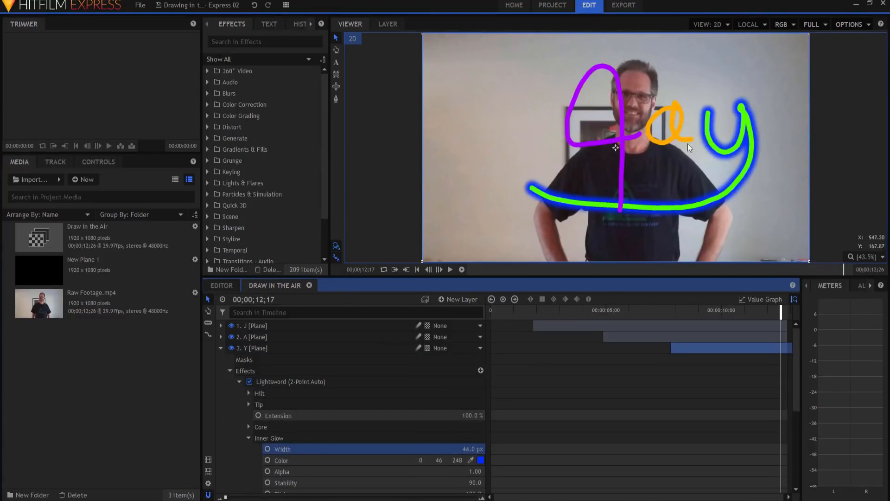
{"action": "mouse_move", "coordinate": [443, 477]}
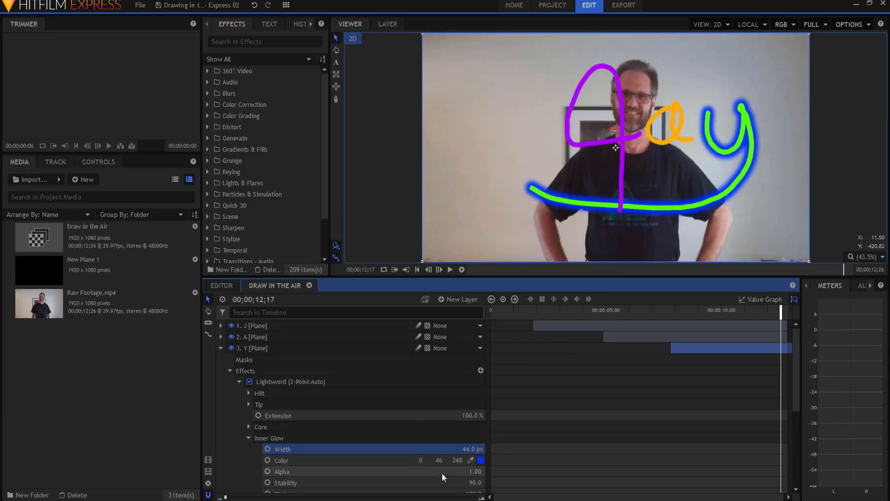
{"action": "scroll", "scroll_direction": "down", "scroll_amount": 3}
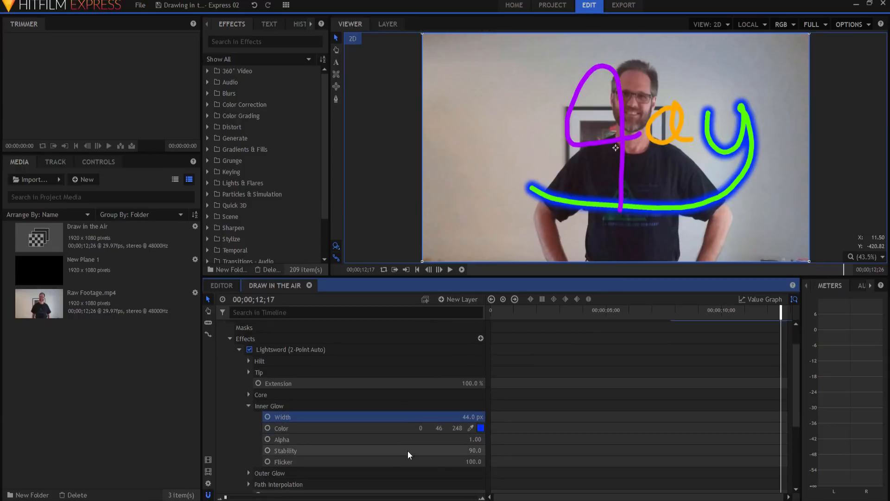
{"action": "mouse_move", "coordinate": [408, 454]}
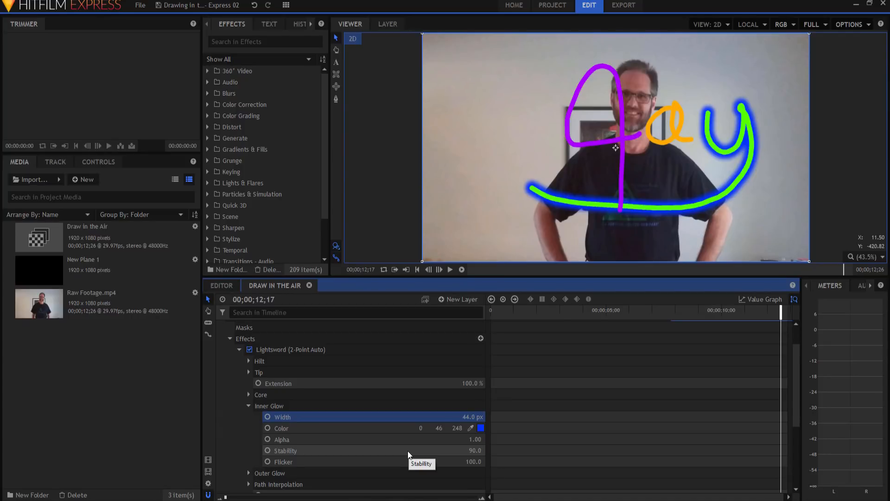
{"action": "mouse_move", "coordinate": [409, 454]}
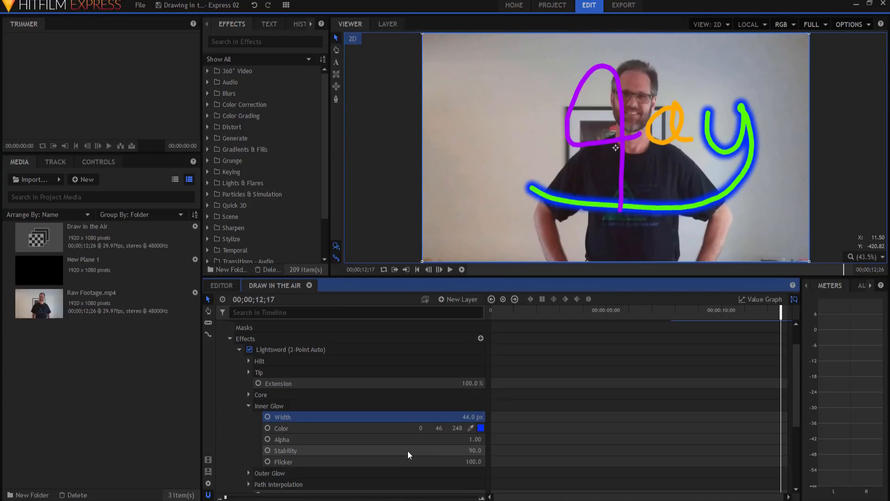